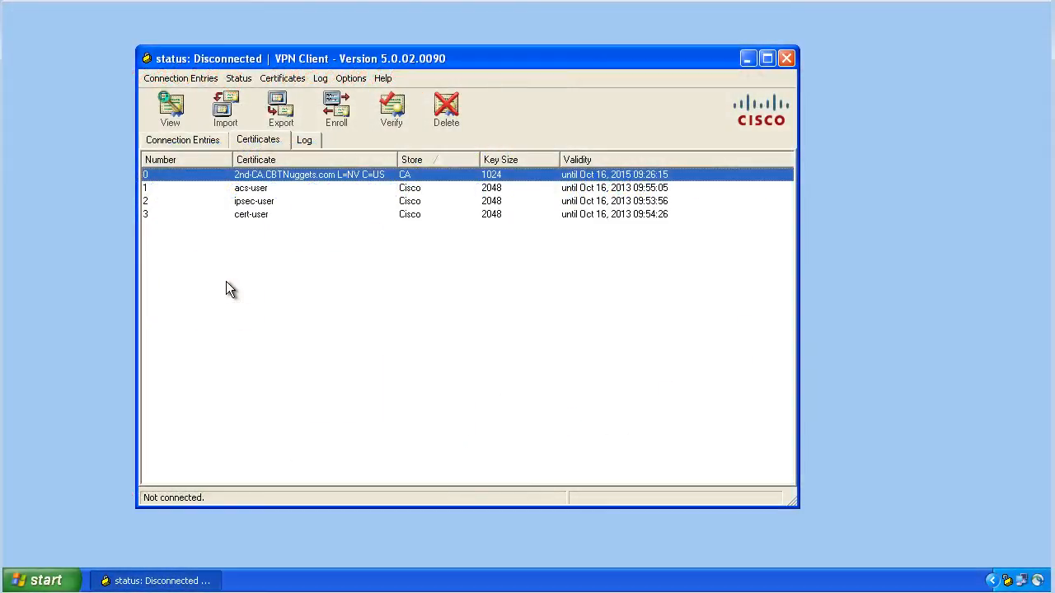
{"action": "mouse_move", "coordinate": [338, 179]}
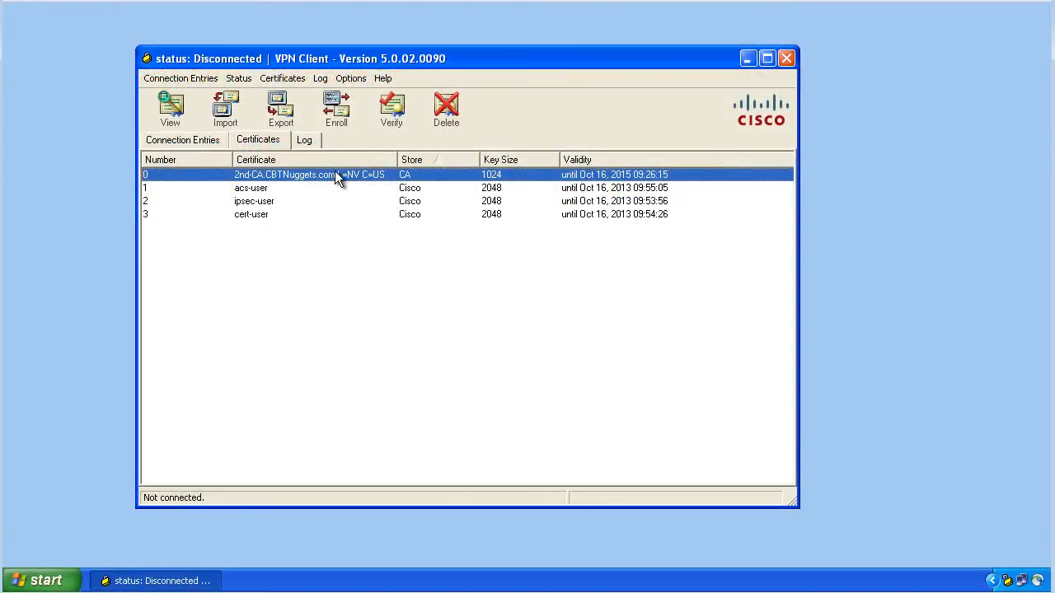
{"action": "mouse_move", "coordinate": [255, 210]}
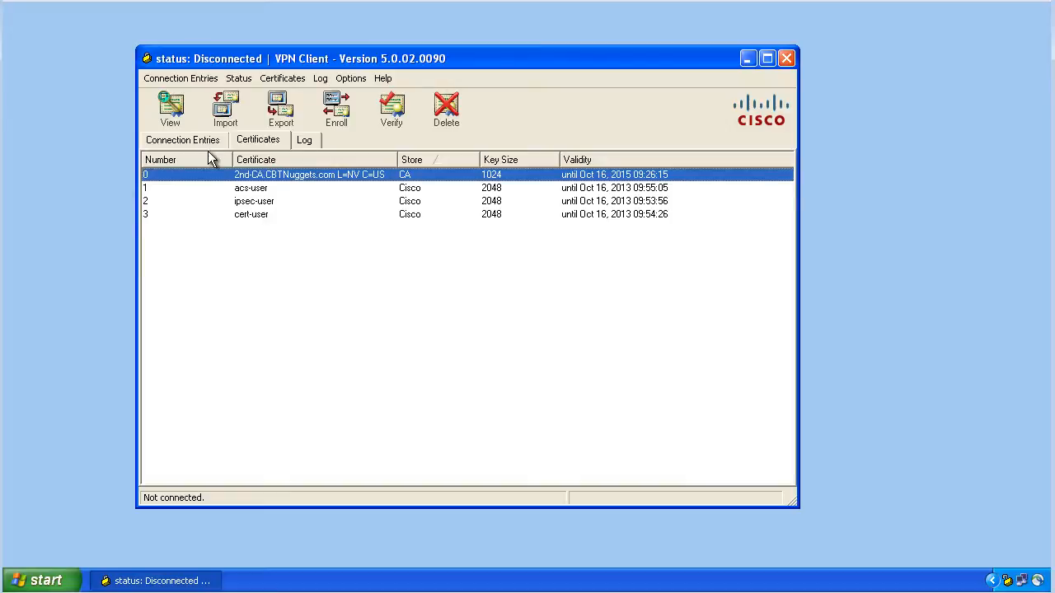
{"action": "mouse_move", "coordinate": [192, 148]}
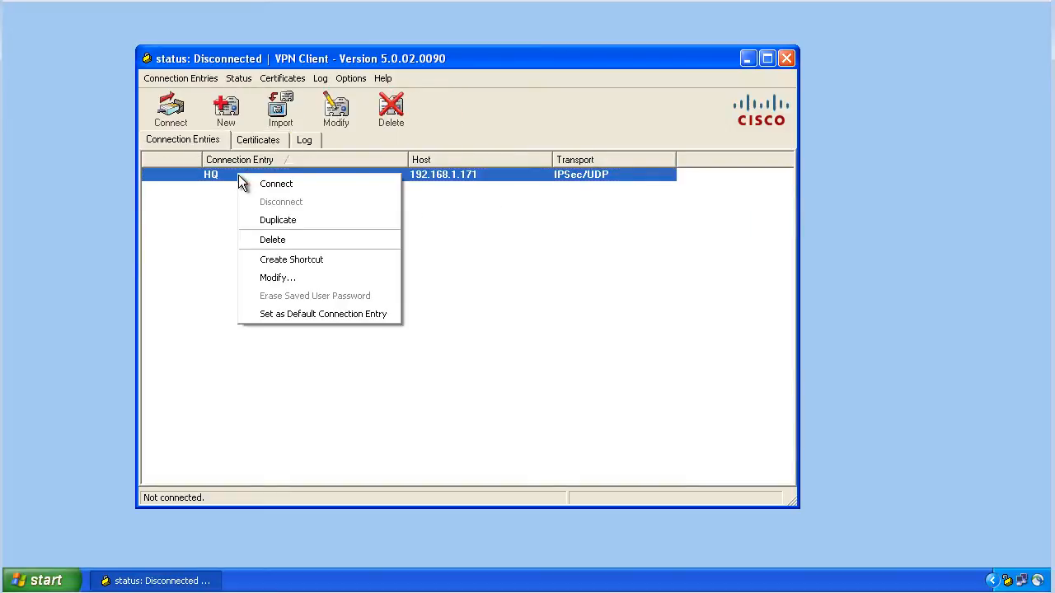
- Check the HQ entry, then view the ipsec-user certificate's properties (ou=training, issued by 2nd-CA)
{"action": "left_click", "coordinate": [278, 277]}
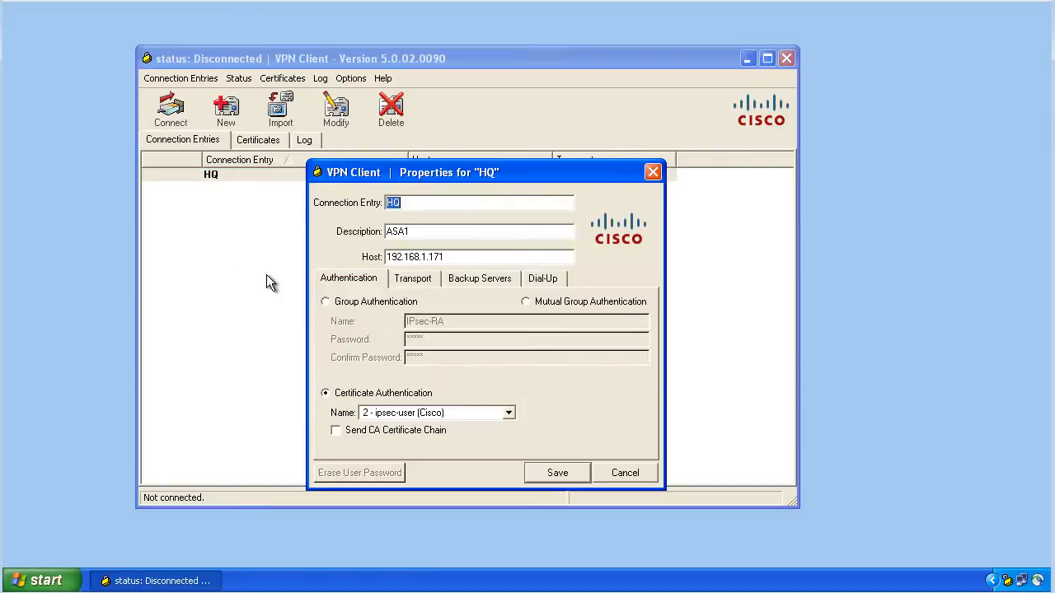
{"action": "mouse_move", "coordinate": [362, 404]}
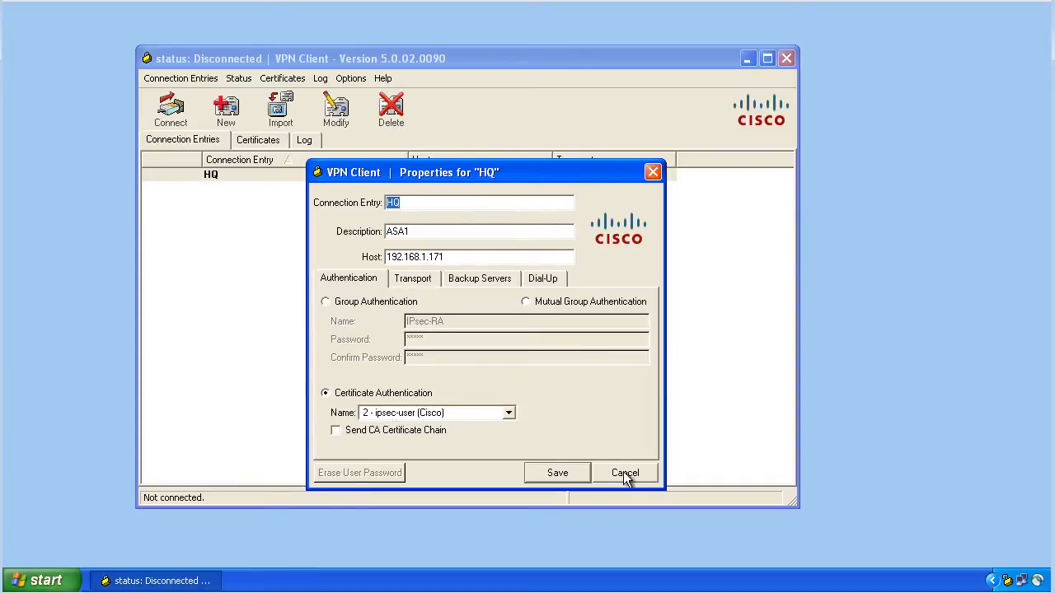
{"action": "left_click", "coordinate": [625, 473]}
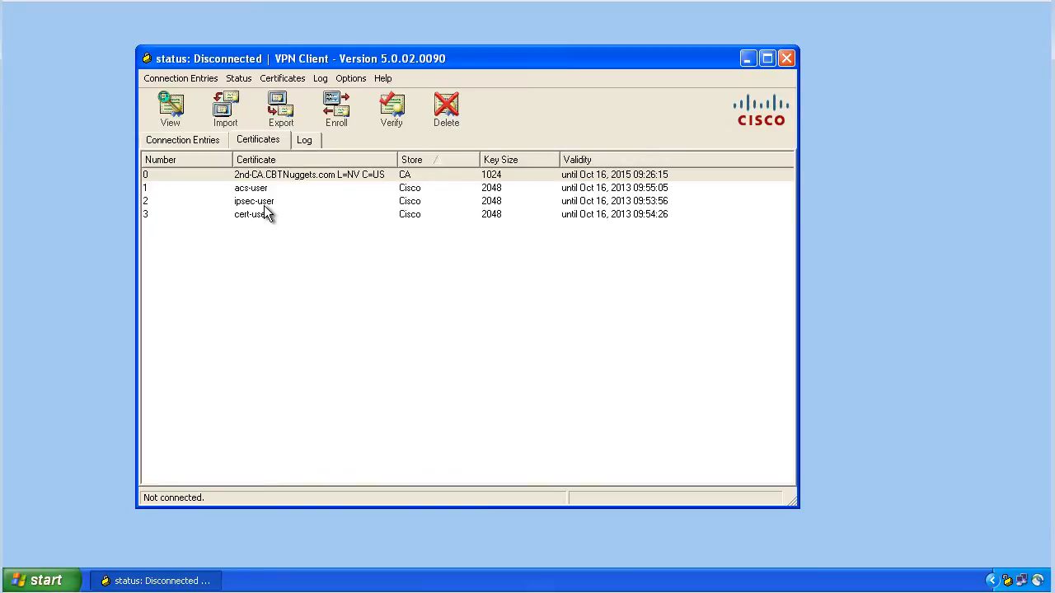
{"action": "double_click", "coordinate": [254, 201]}
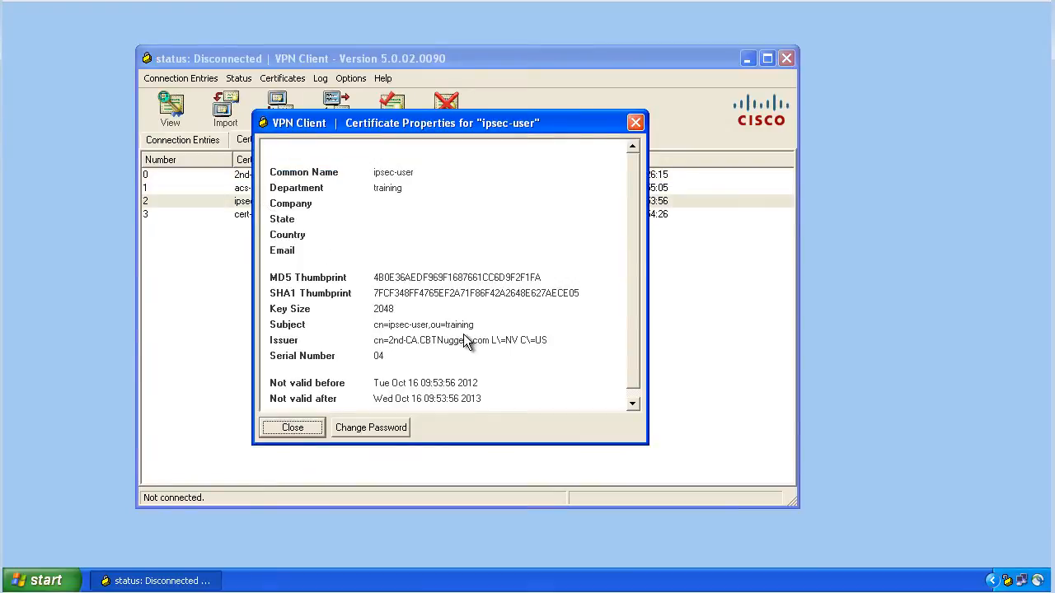
{"action": "mouse_move", "coordinate": [346, 334]}
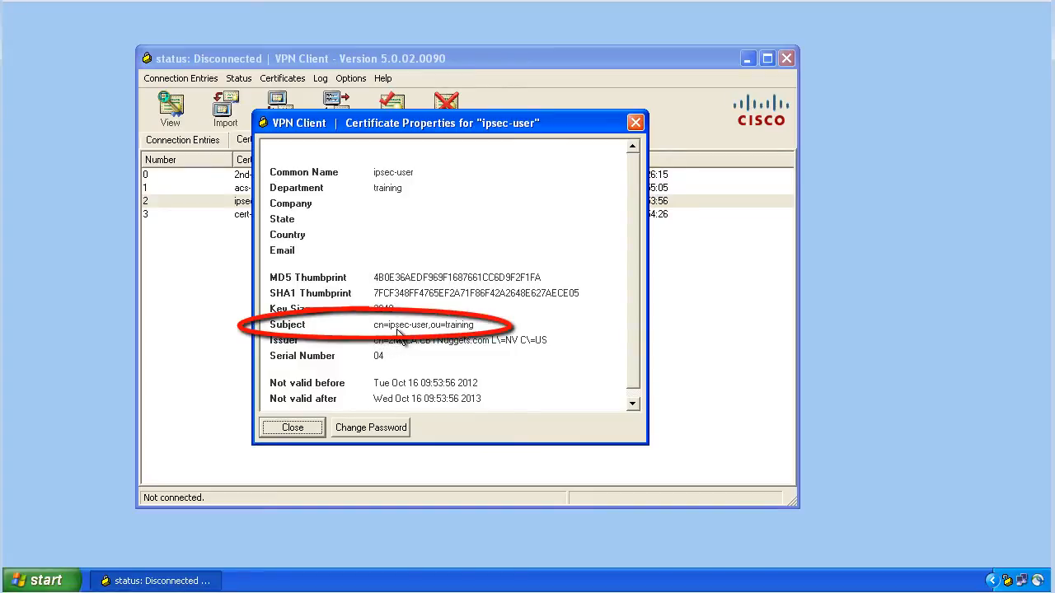
{"action": "mouse_move", "coordinate": [437, 341]}
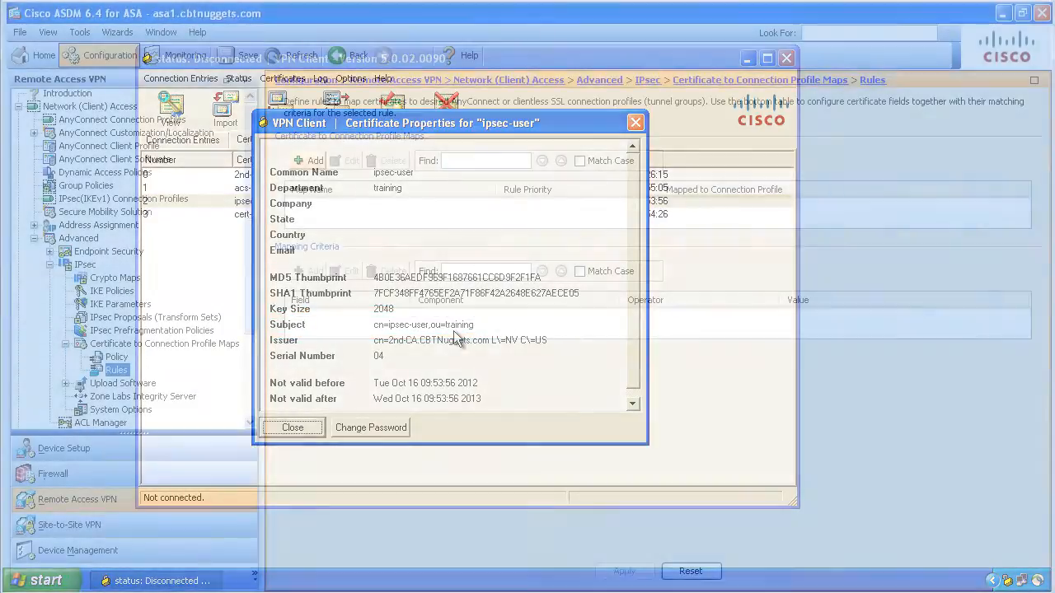
- Add a new certificate map rule 'our-map' with priority 10, mapped to IPsec-RA
{"action": "left_click", "coordinate": [292, 427]}
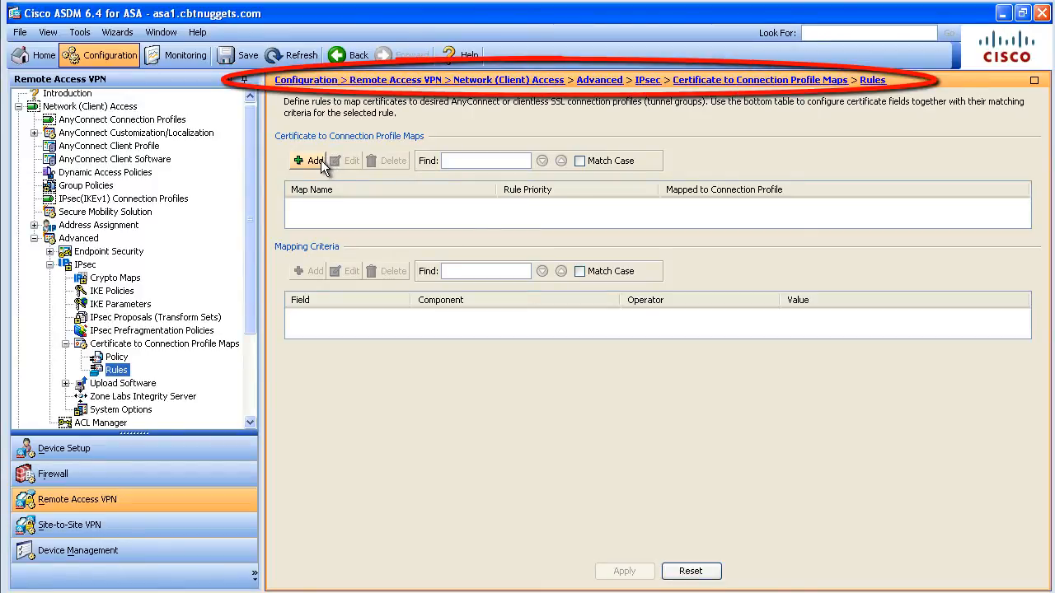
{"action": "left_click", "coordinate": [309, 161]}
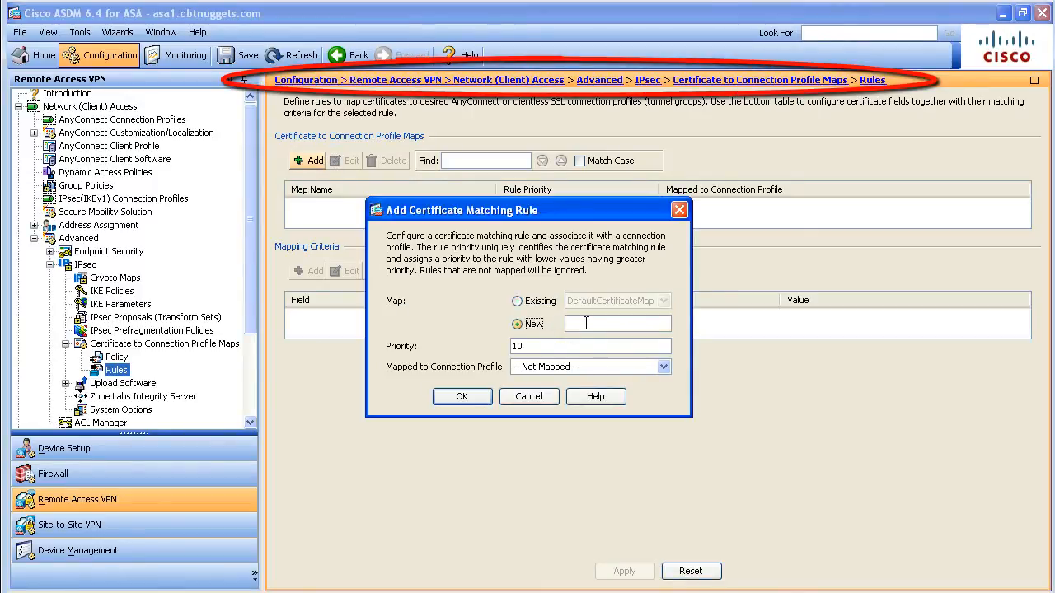
{"action": "type", "text": "our"}
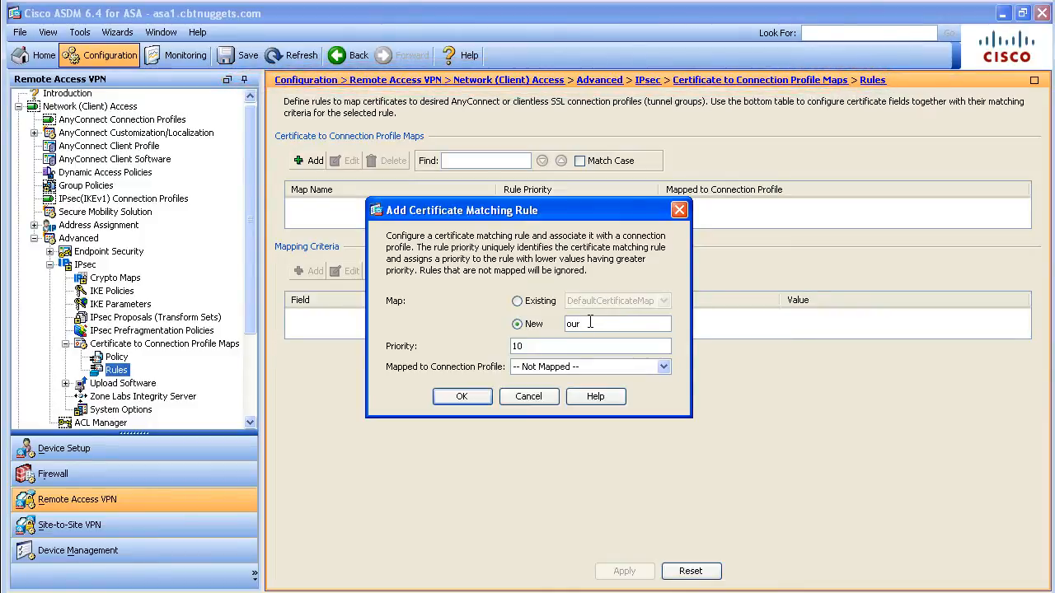
{"action": "type", "text": "-map"}
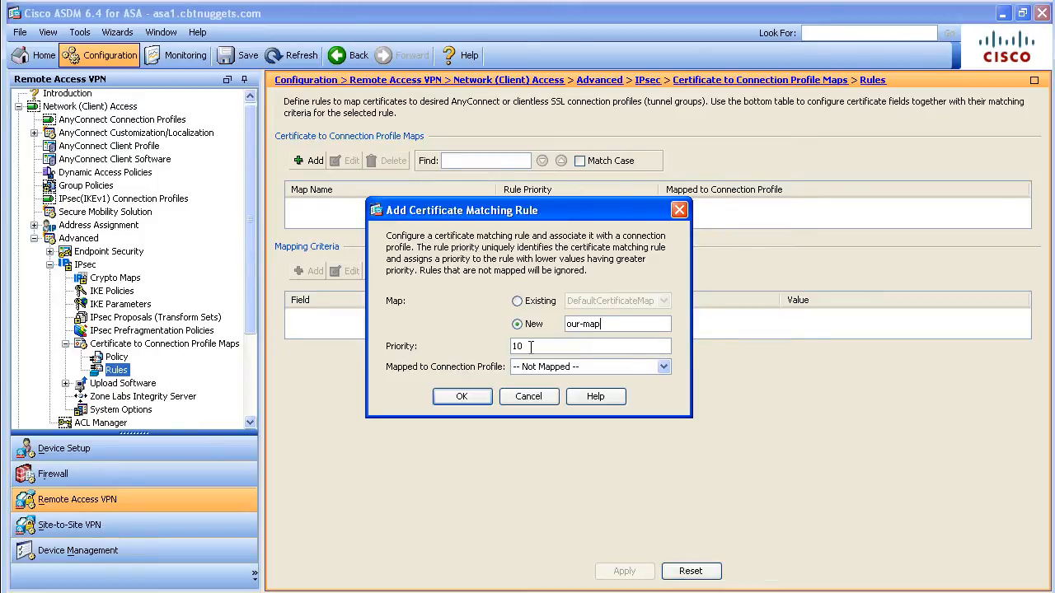
{"action": "left_click", "coordinate": [664, 367]}
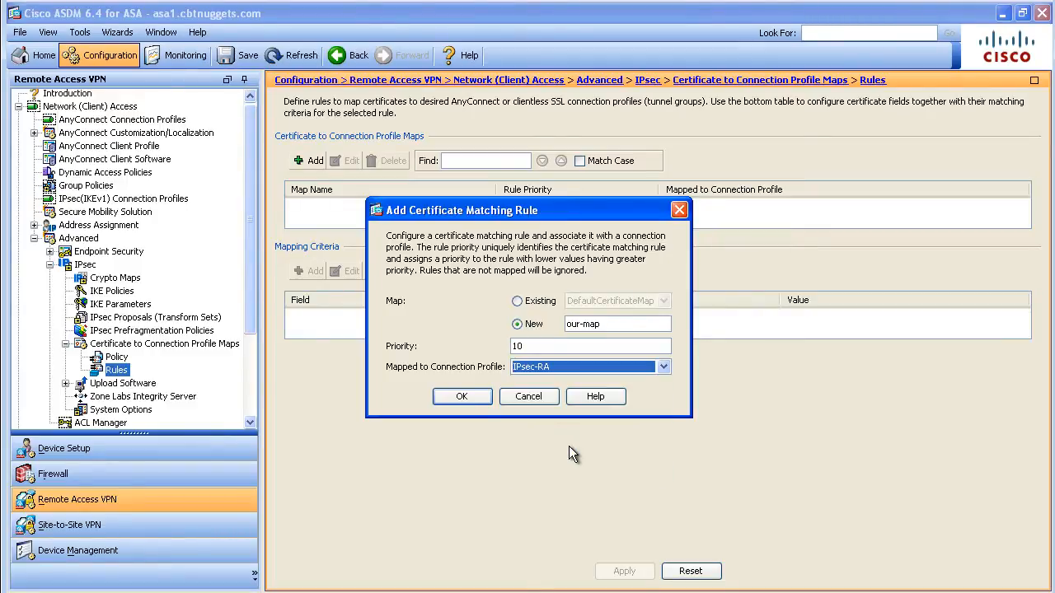
{"action": "left_click", "coordinate": [462, 396]}
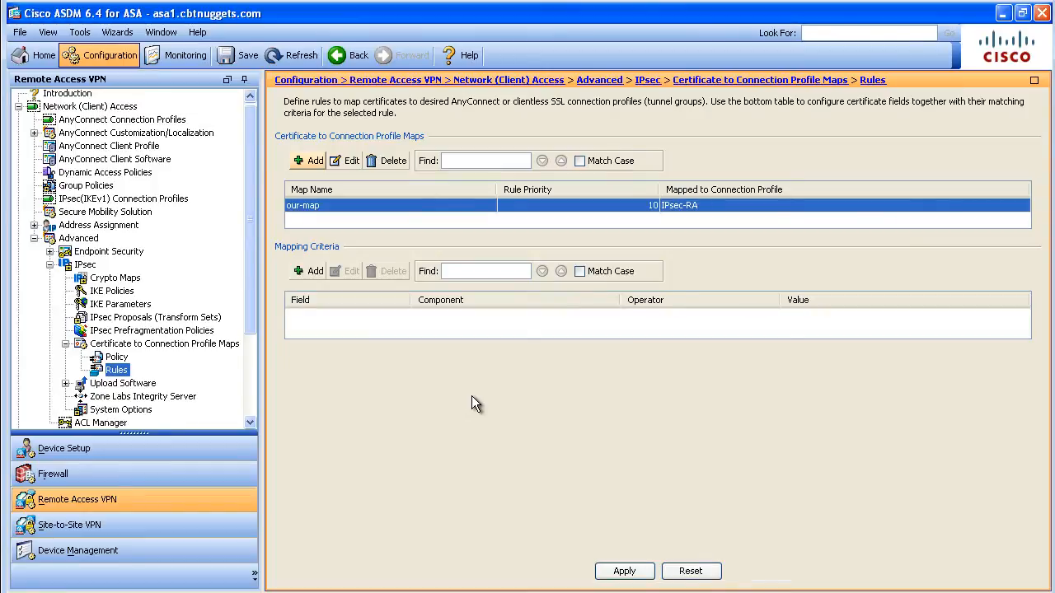
{"action": "mouse_move", "coordinate": [691, 216]}
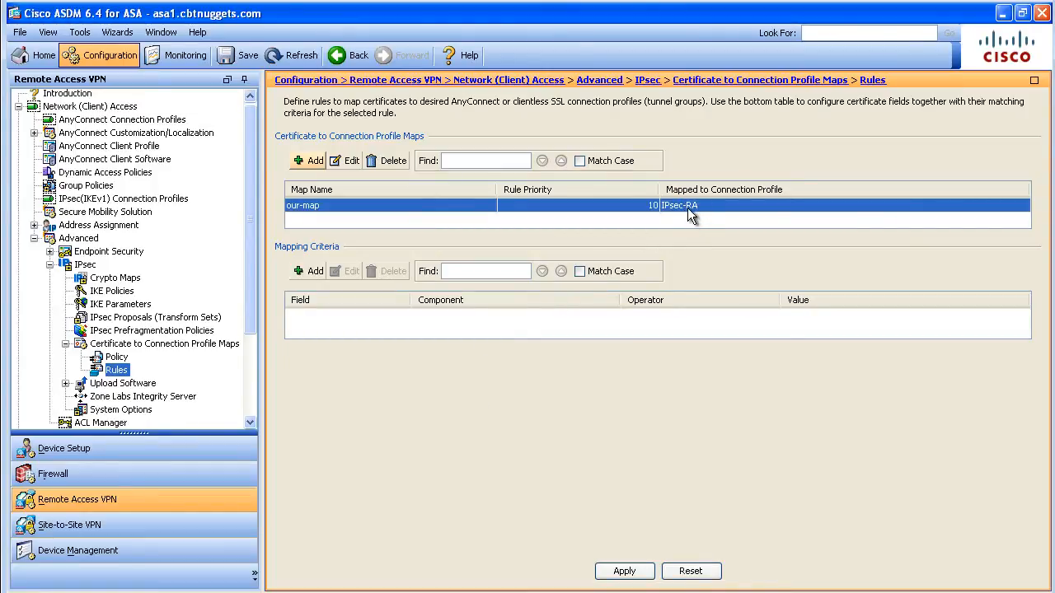
{"action": "mouse_move", "coordinate": [688, 215]}
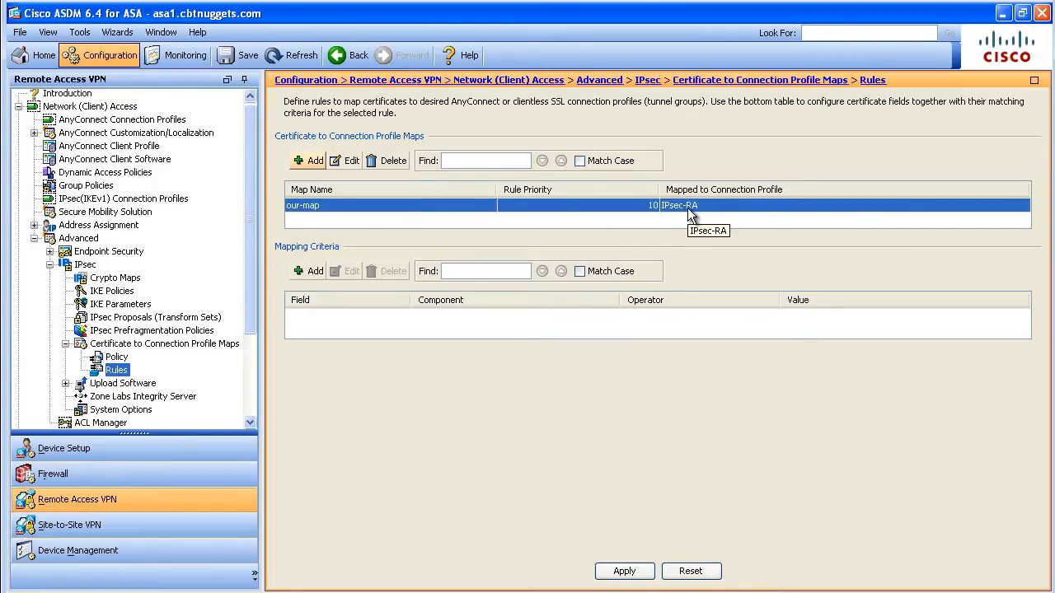
{"action": "mouse_move", "coordinate": [435, 290]}
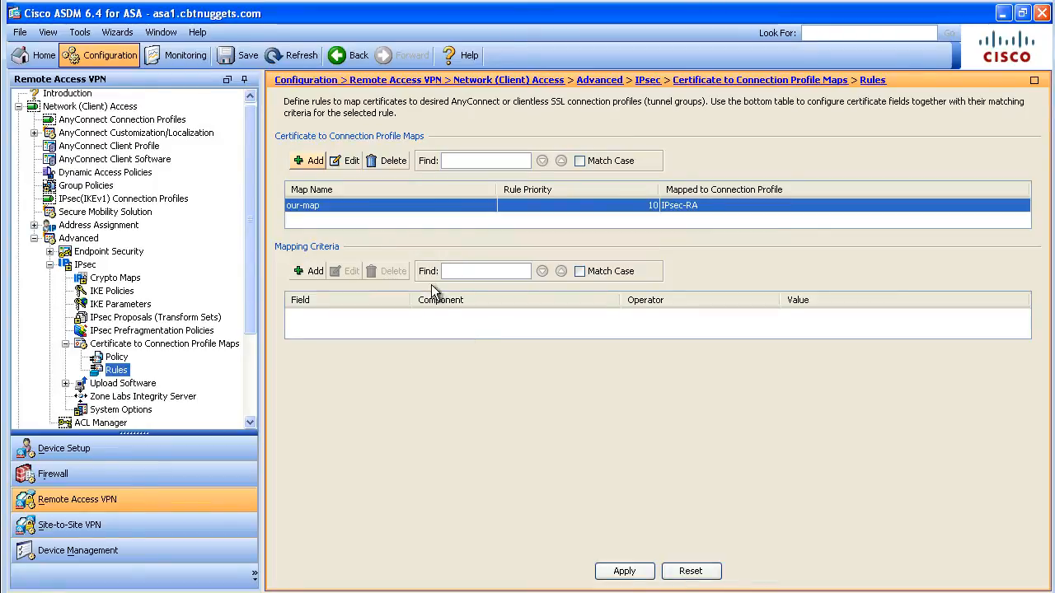
- Add the criterion Subject OU equals 'training' to our-map and apply to the ASA
{"action": "left_click", "coordinate": [310, 271]}
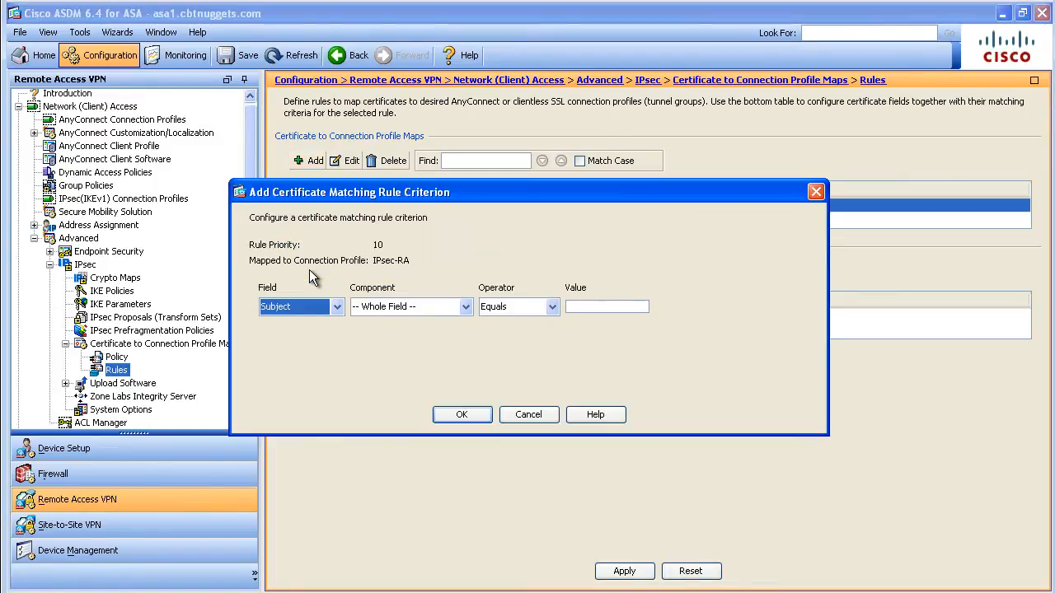
{"action": "mouse_move", "coordinate": [453, 306]}
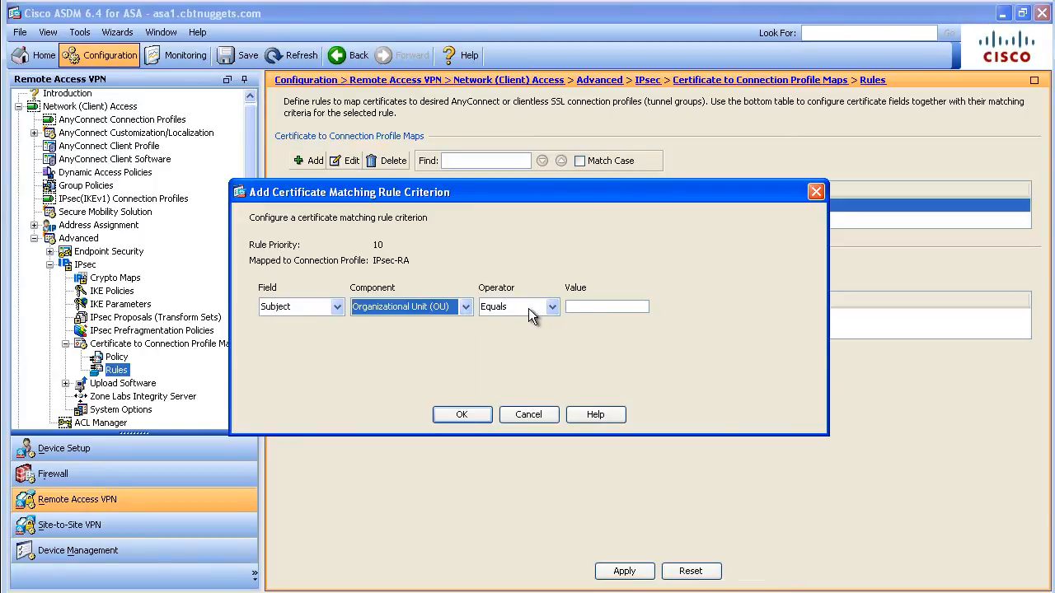
{"action": "type", "text": "tra"}
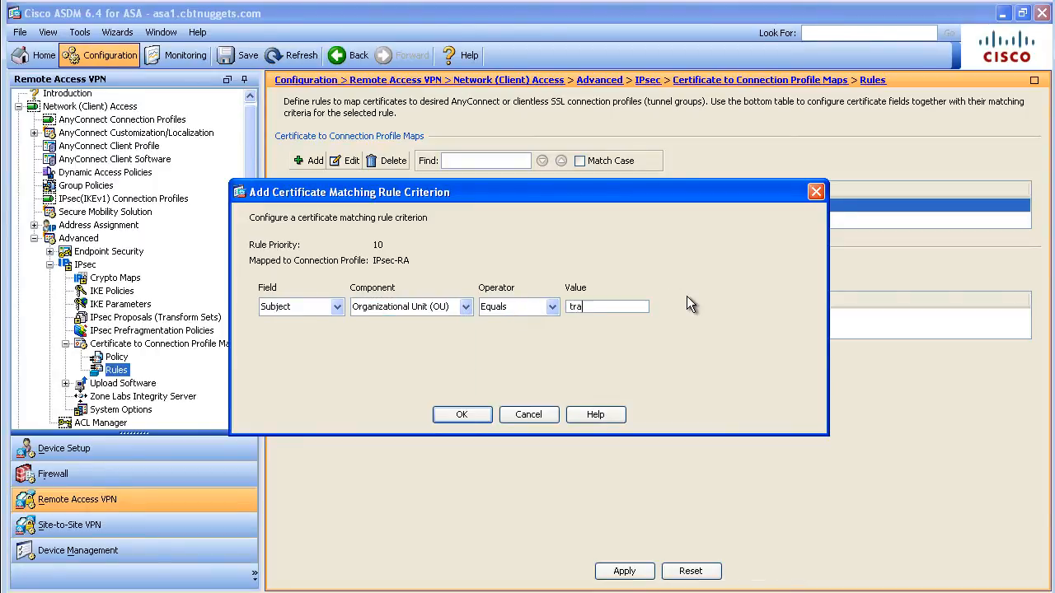
{"action": "type", "text": "ining"}
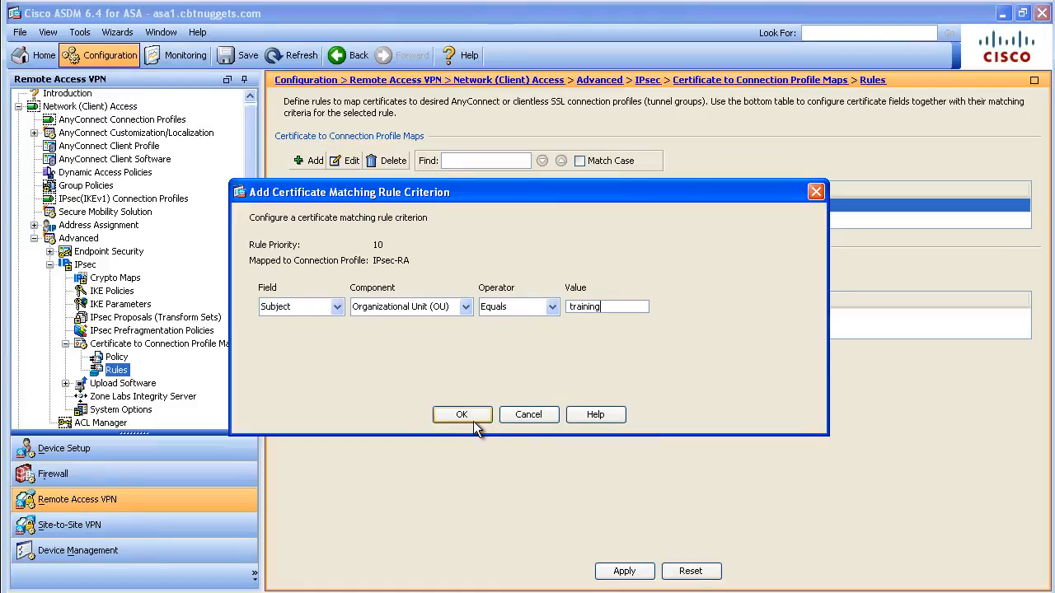
{"action": "left_click", "coordinate": [461, 414]}
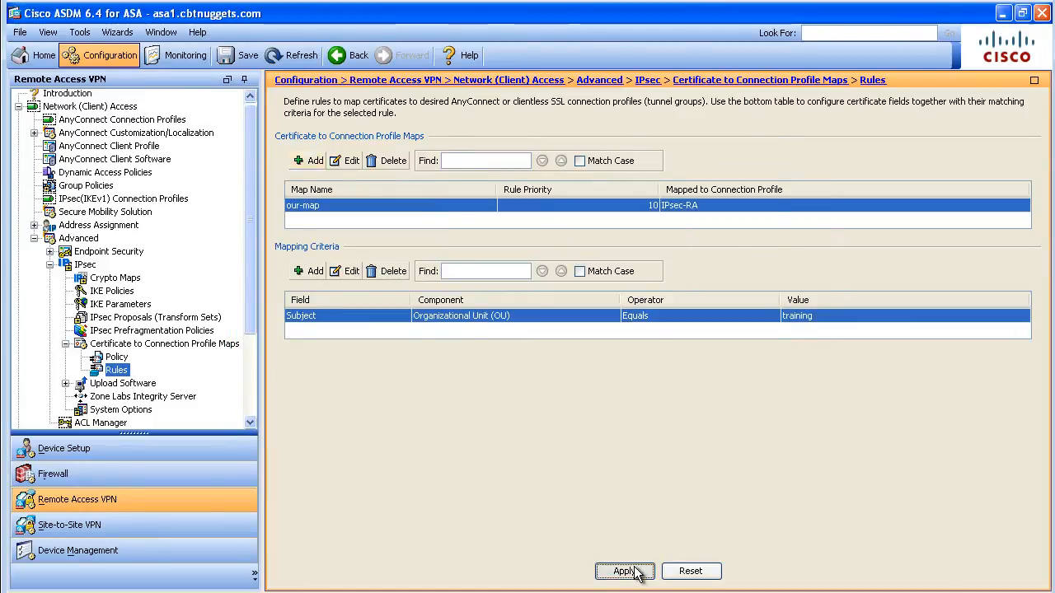
{"action": "left_click", "coordinate": [623, 571]}
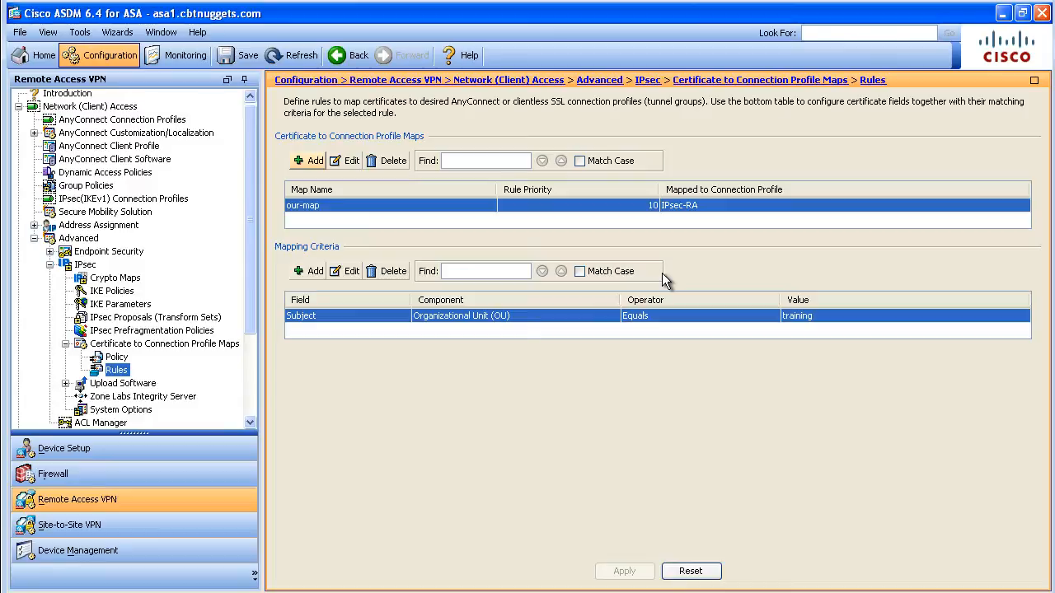
{"action": "mouse_move", "coordinate": [355, 185]}
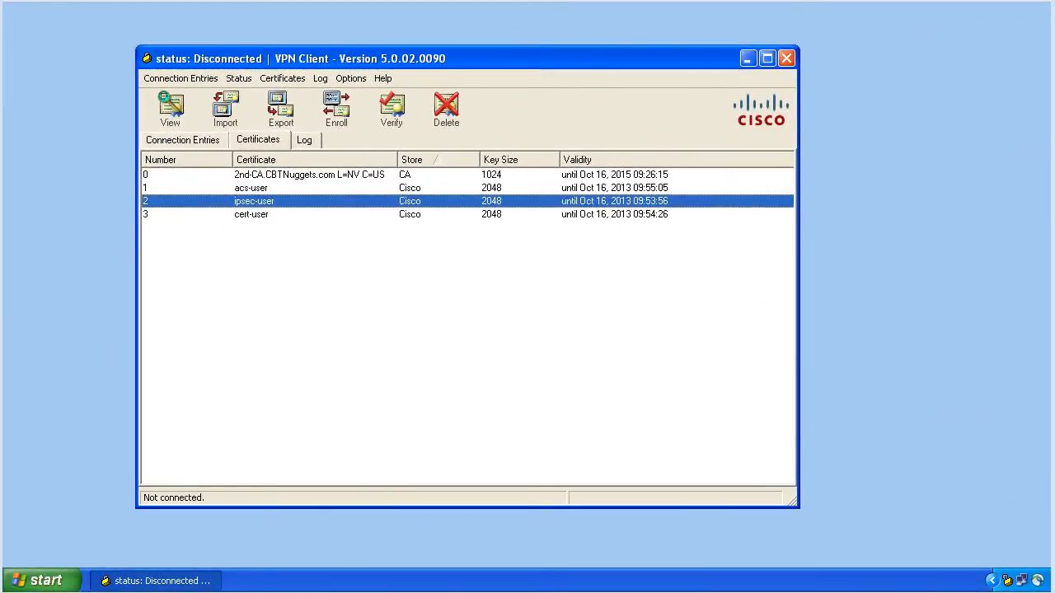
- Connect to the HQ entry and authenticate as ipsec-user until status shows Connected
{"action": "left_click", "coordinate": [182, 140]}
{"action": "type", "text": "ipsec-user"}
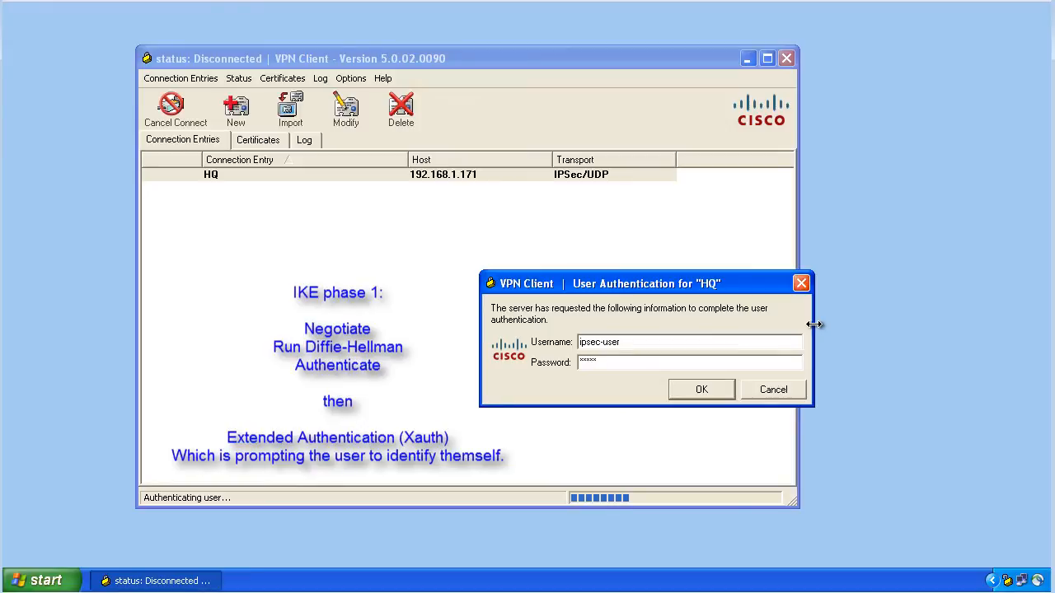
{"action": "left_click", "coordinate": [701, 389]}
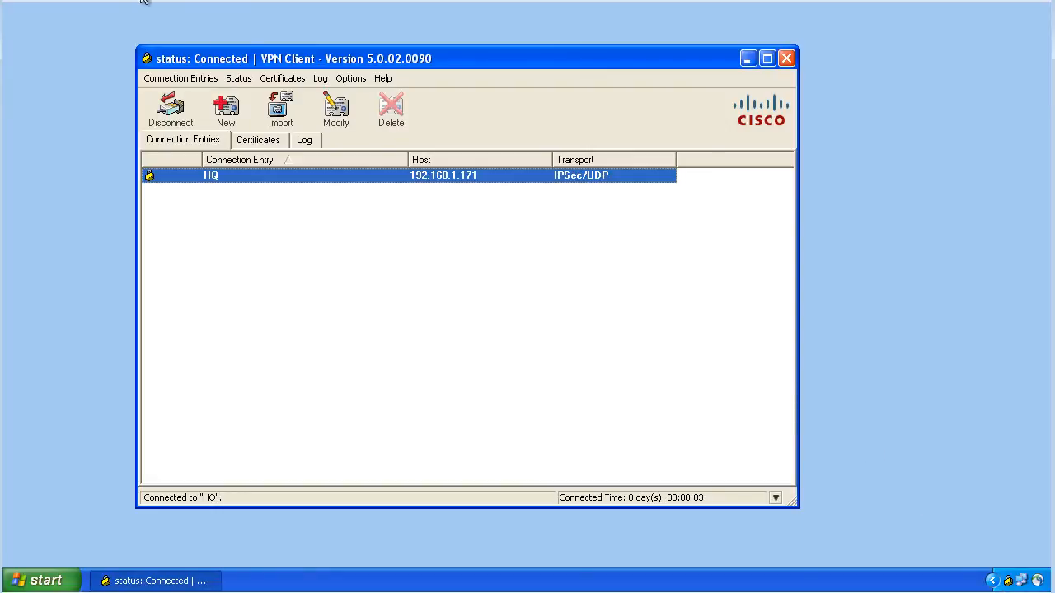
{"action": "left_click", "coordinate": [238, 78]}
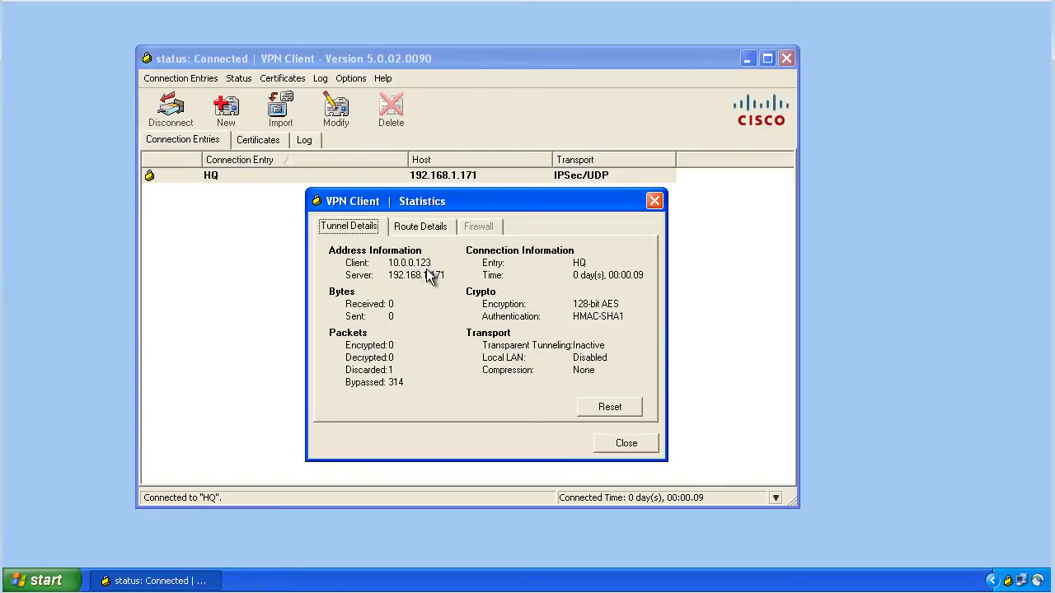
{"action": "mouse_move", "coordinate": [437, 289]}
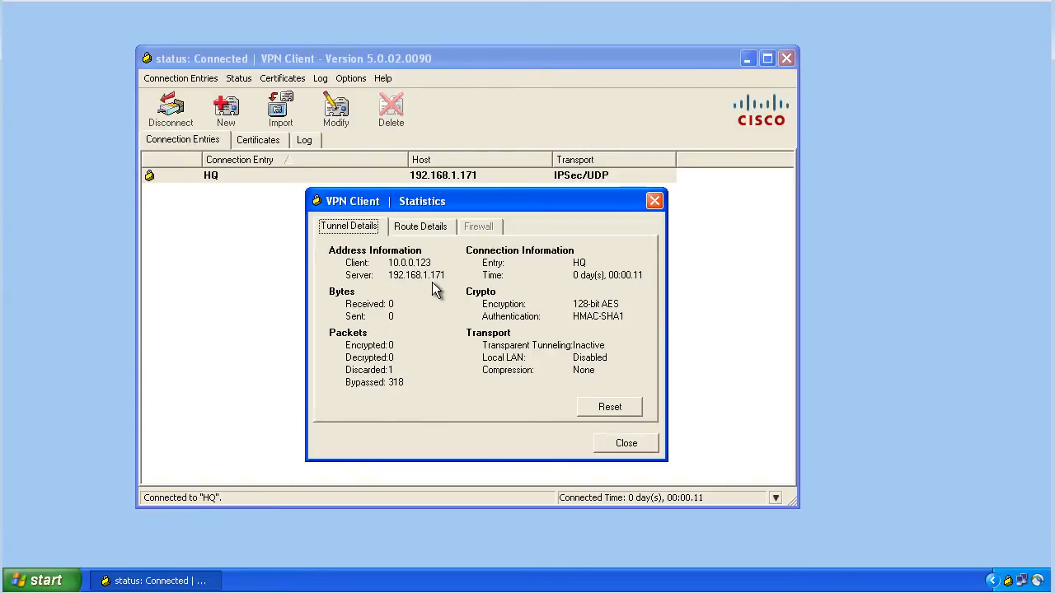
{"action": "left_click", "coordinate": [420, 226]}
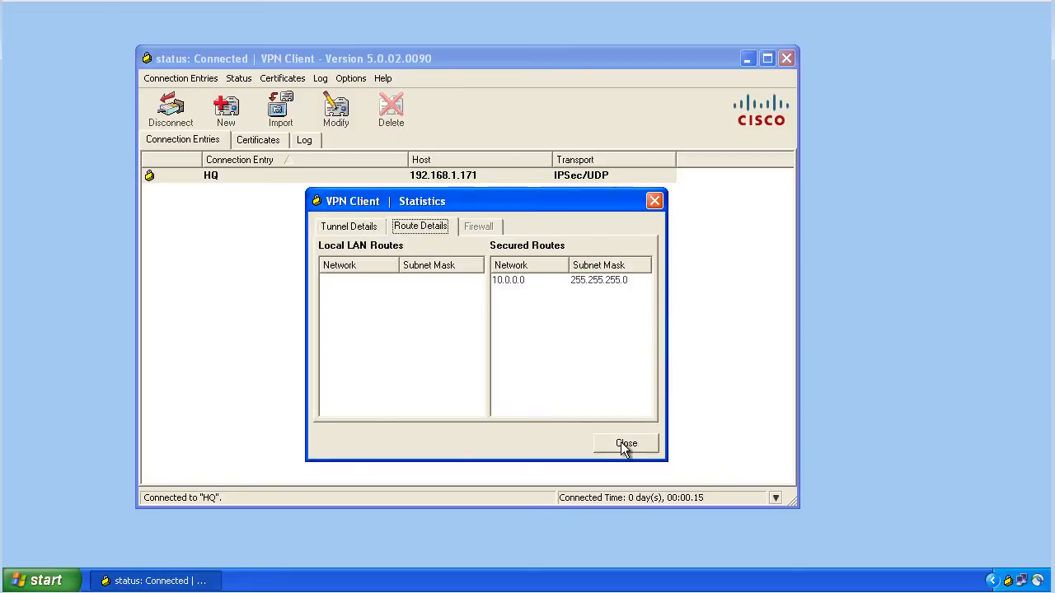
{"action": "left_click", "coordinate": [625, 443]}
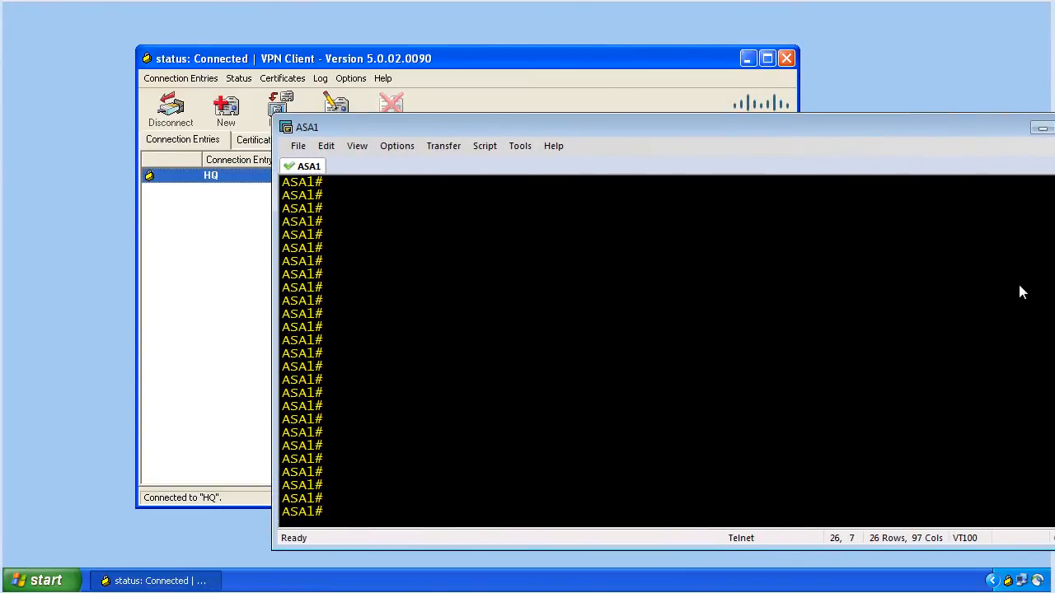
- Run 'show vpn-sessiondb ra-ikev1-ipsec' on ASA1 to list ipsec-user's session at 10.0.0.123
{"action": "type", "text": "show vpn-sessiondb ra-ikev1-ipsec"}
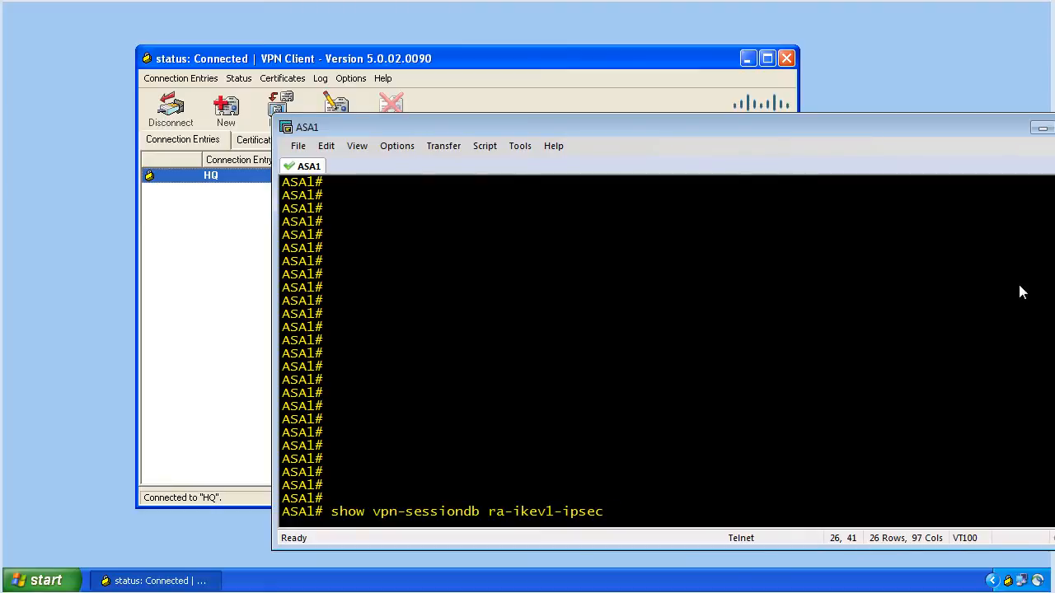
{"action": "key", "text": "Return"}
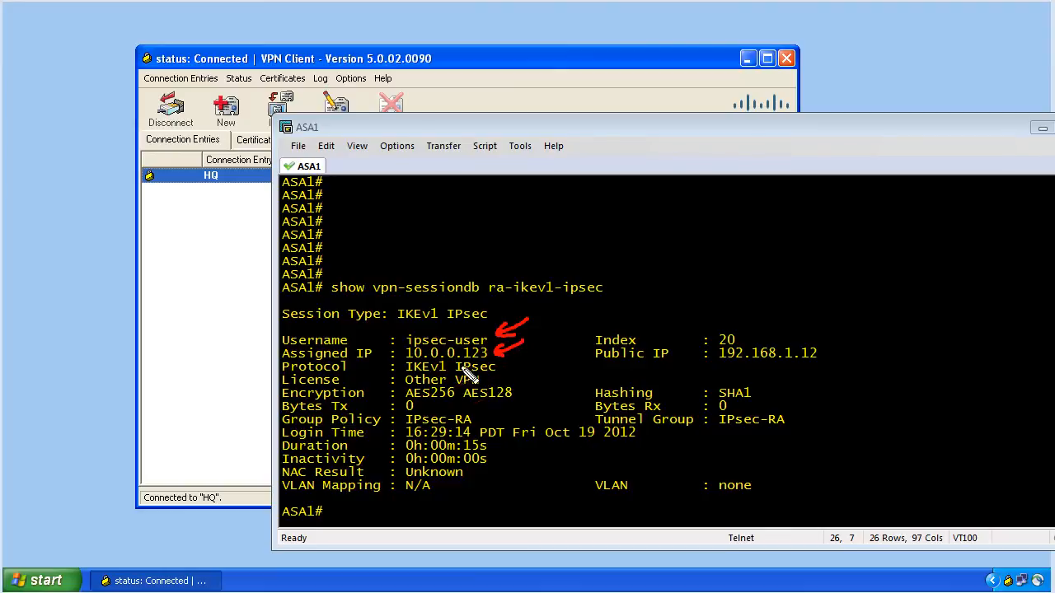
{"action": "mouse_move", "coordinate": [421, 435]}
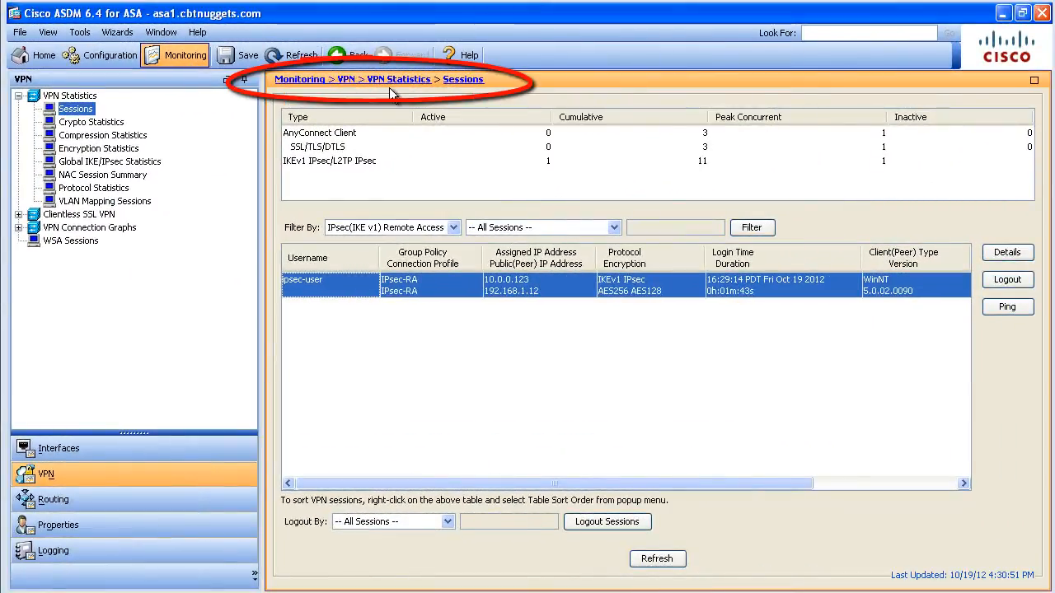
{"action": "mouse_move", "coordinate": [396, 236]}
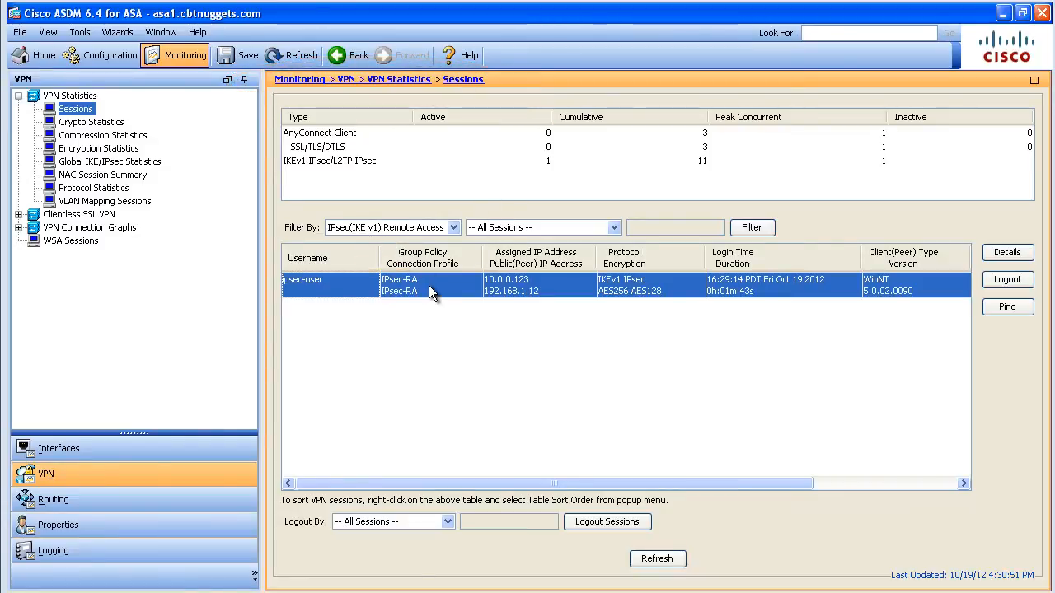
- Open details of the ipsec-user session, confirming IPsec-RA profile and address 10.0.0.123
{"action": "left_click", "coordinate": [1007, 252]}
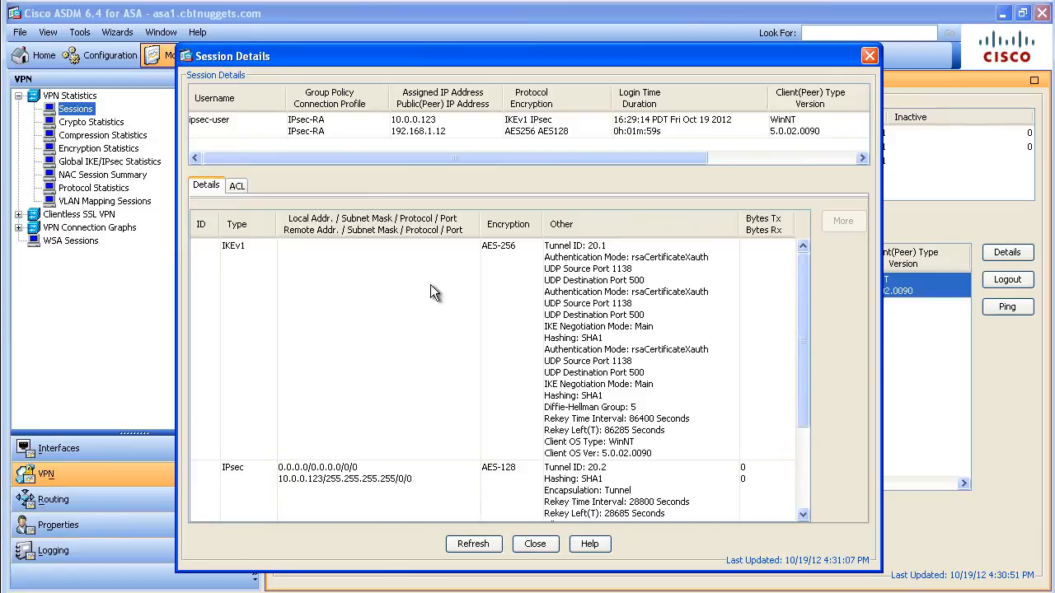
{"action": "mouse_move", "coordinate": [434, 306]}
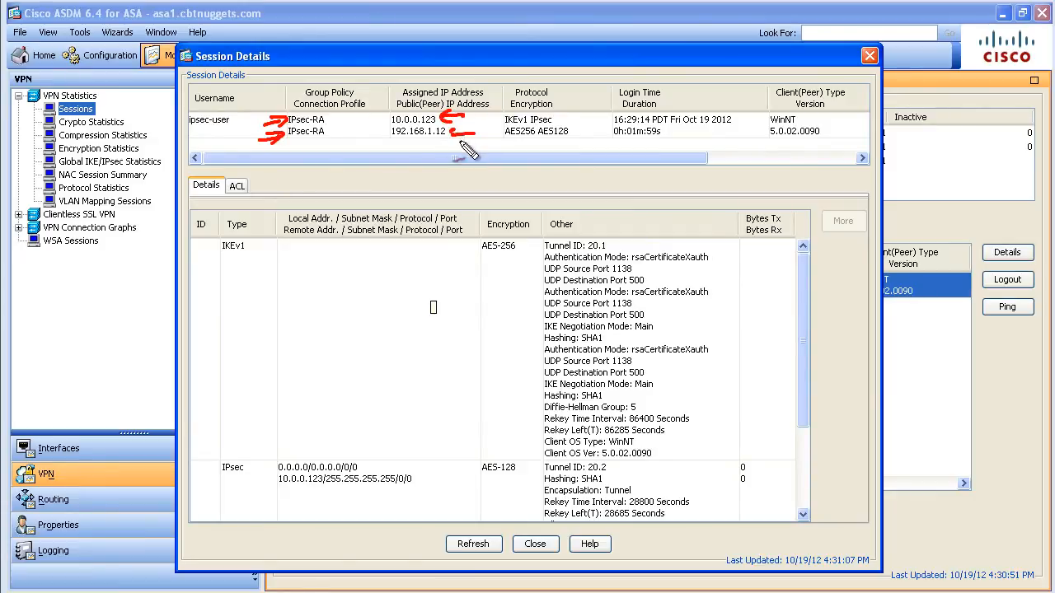
{"action": "mouse_move", "coordinate": [462, 165]}
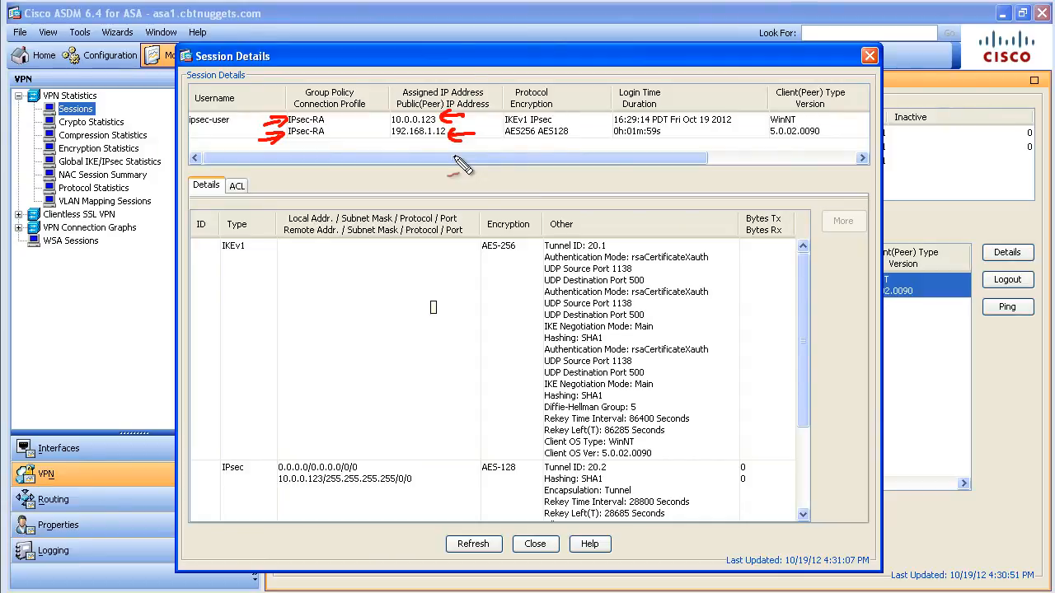